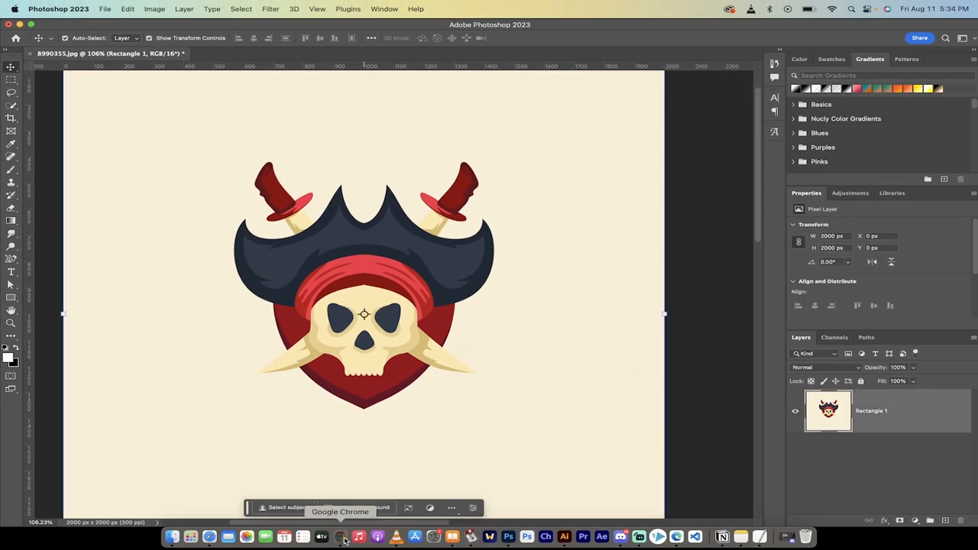
- Trace both eye sockets into blue shape layers with the Content-Aware Tracing Tool
left_click(339, 536)
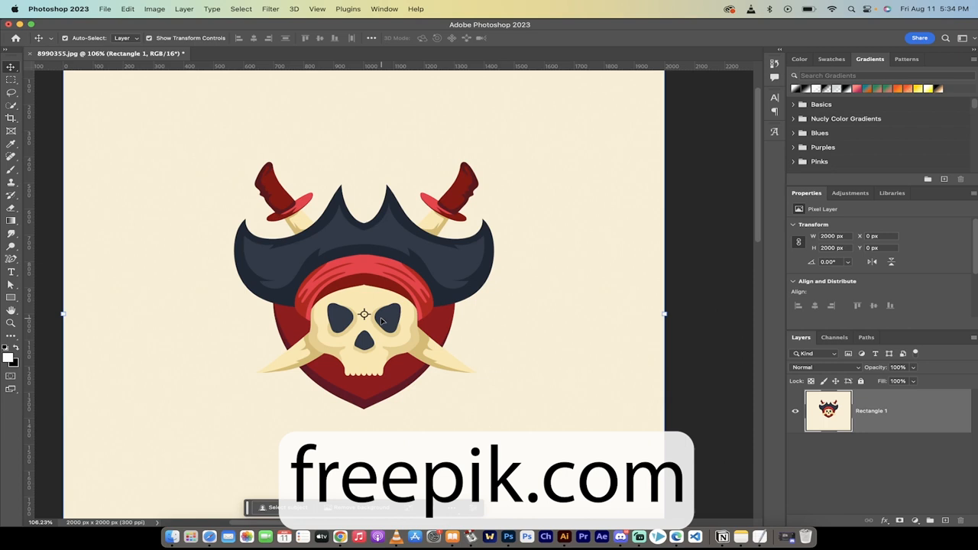
mouse_move(25, 245)
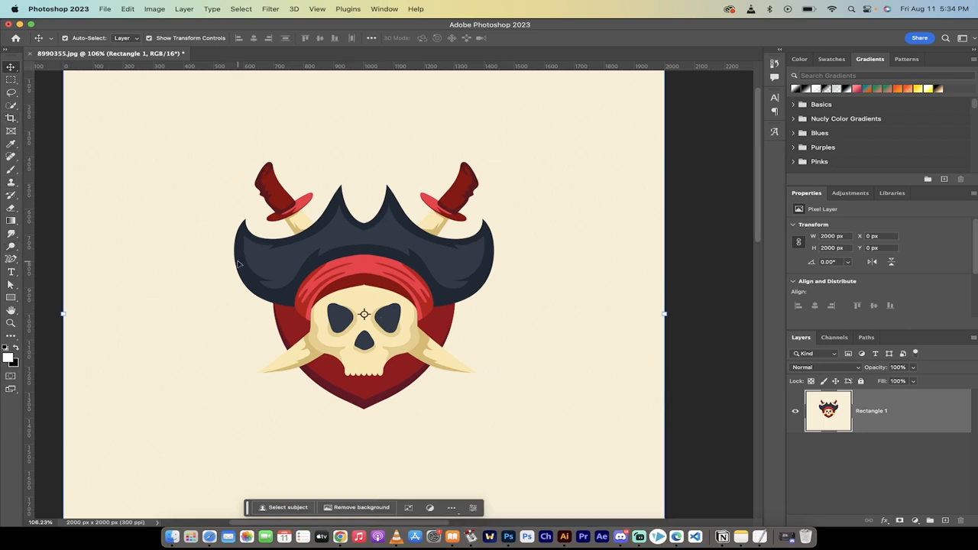
left_click(11, 260)
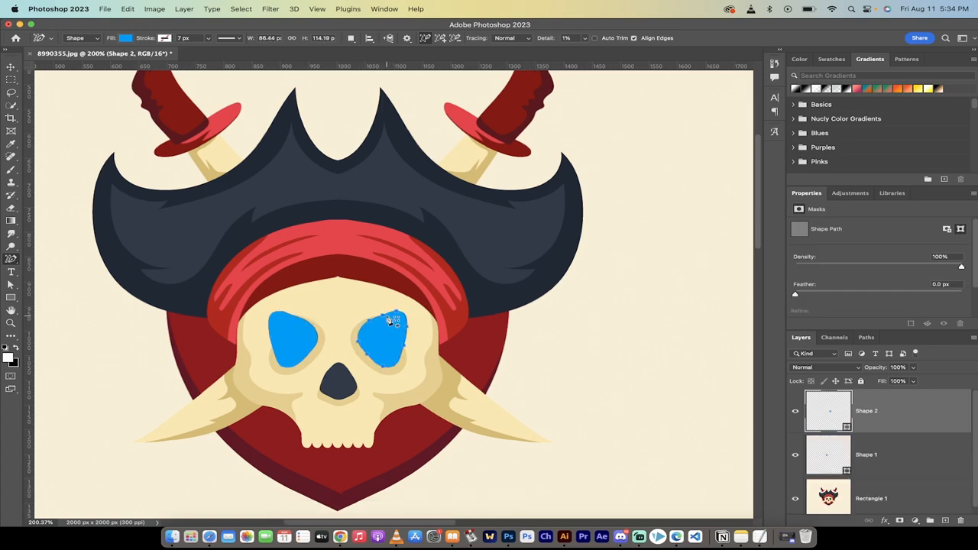
- Trace the skull's nose hole as a magenta shape on a third layer
left_click(870, 492)
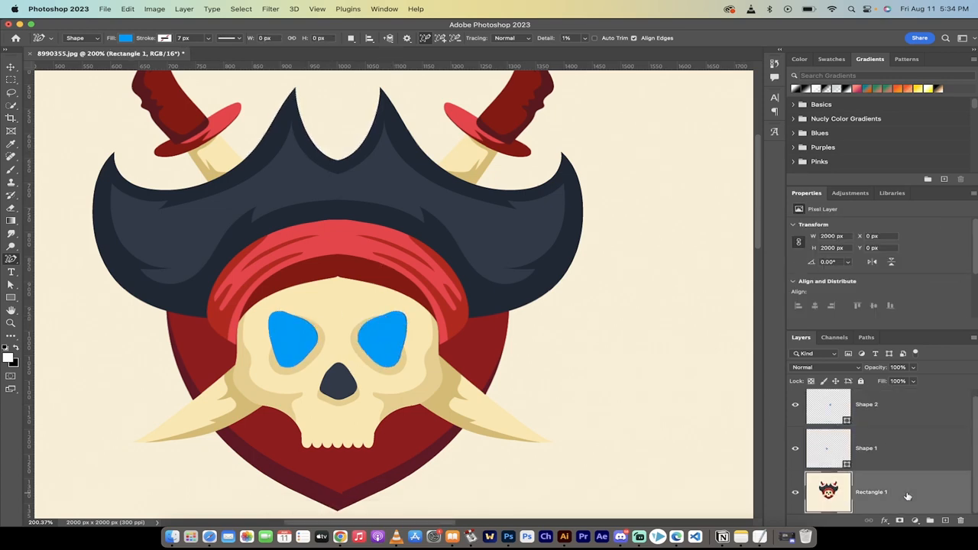
left_click(127, 38)
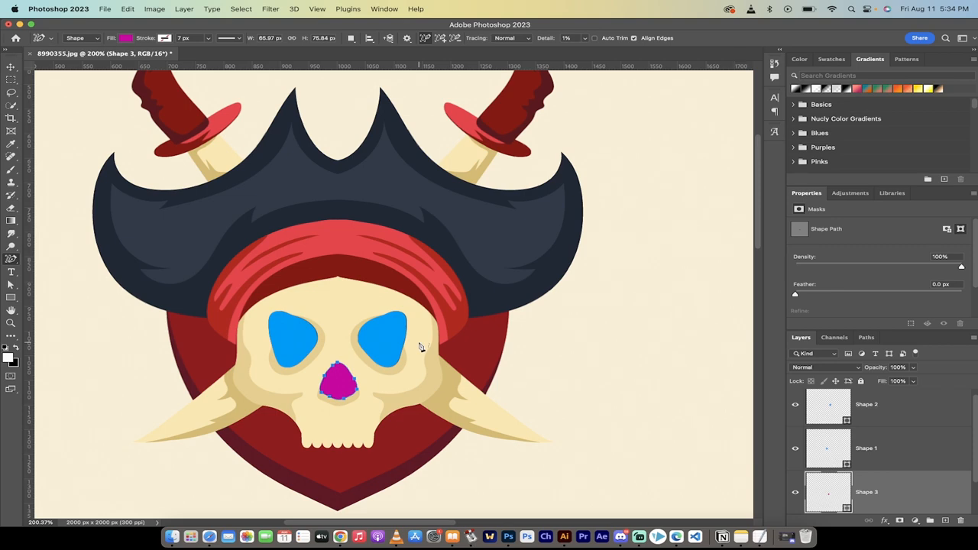
mouse_move(444, 255)
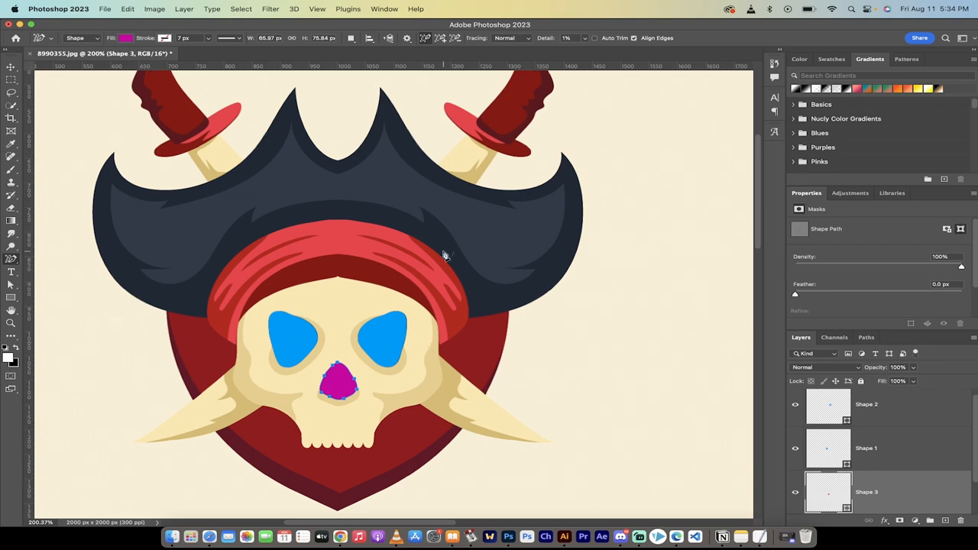
mouse_move(614, 360)
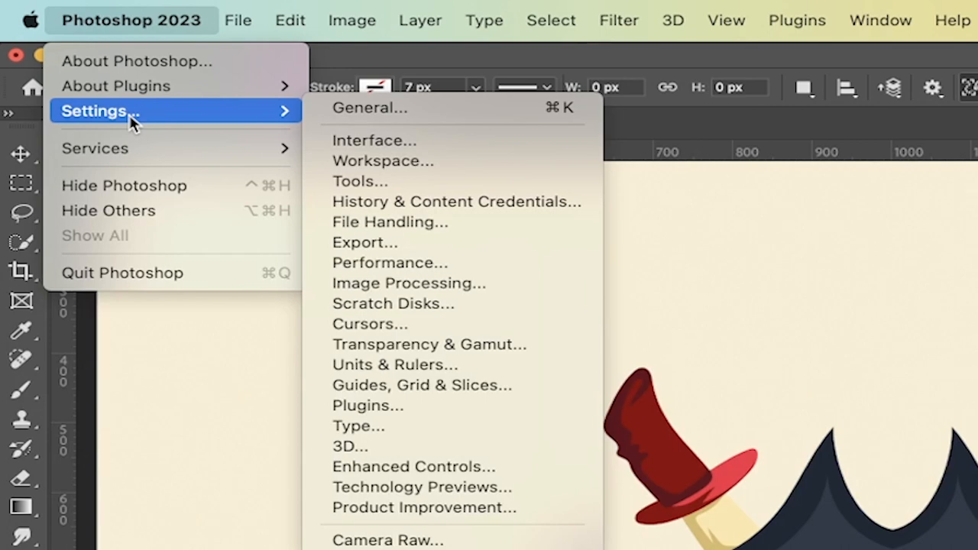
mouse_move(455, 263)
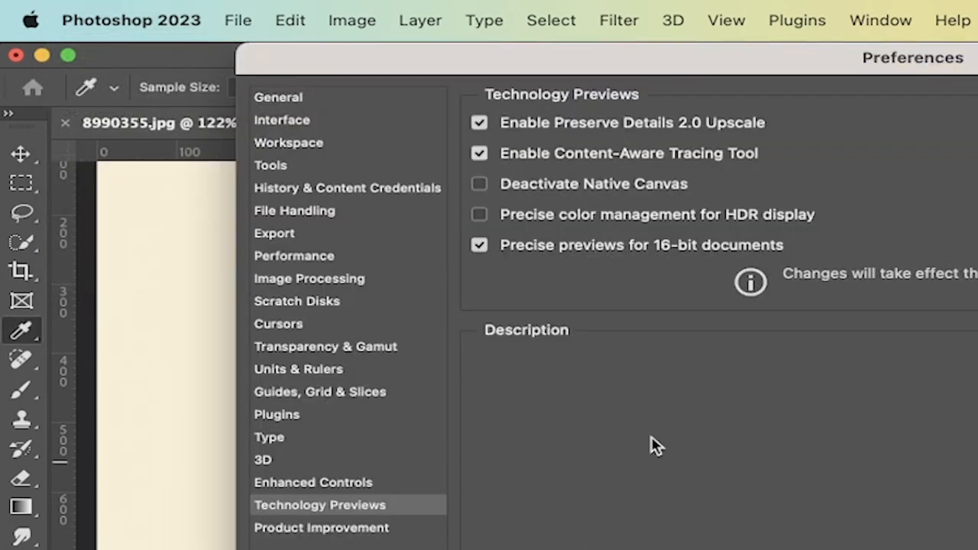
mouse_move(542, 161)
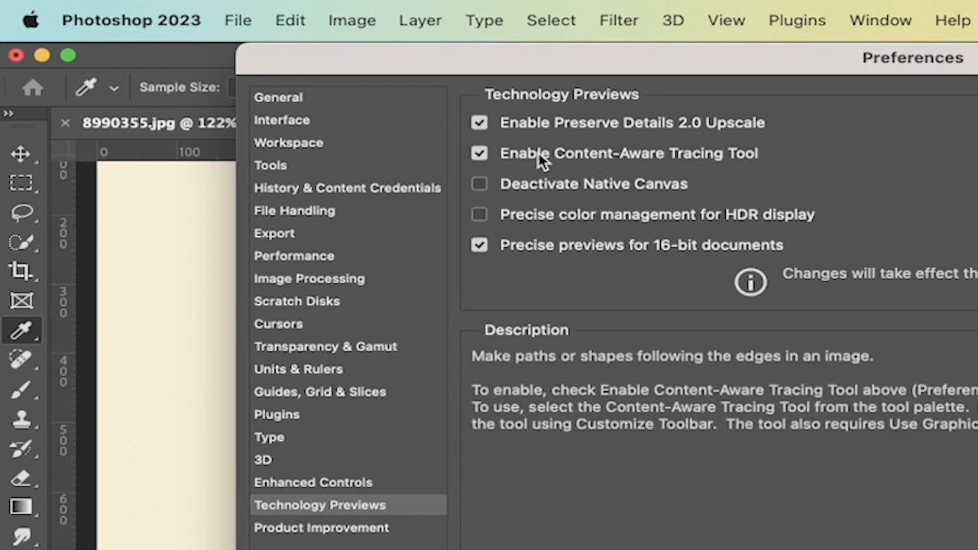
mouse_move(624, 165)
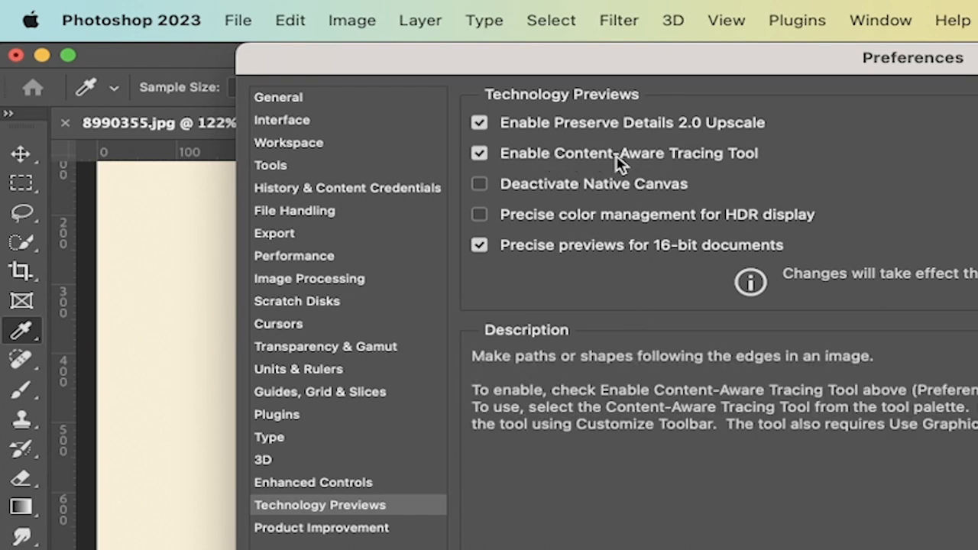
mouse_move(749, 165)
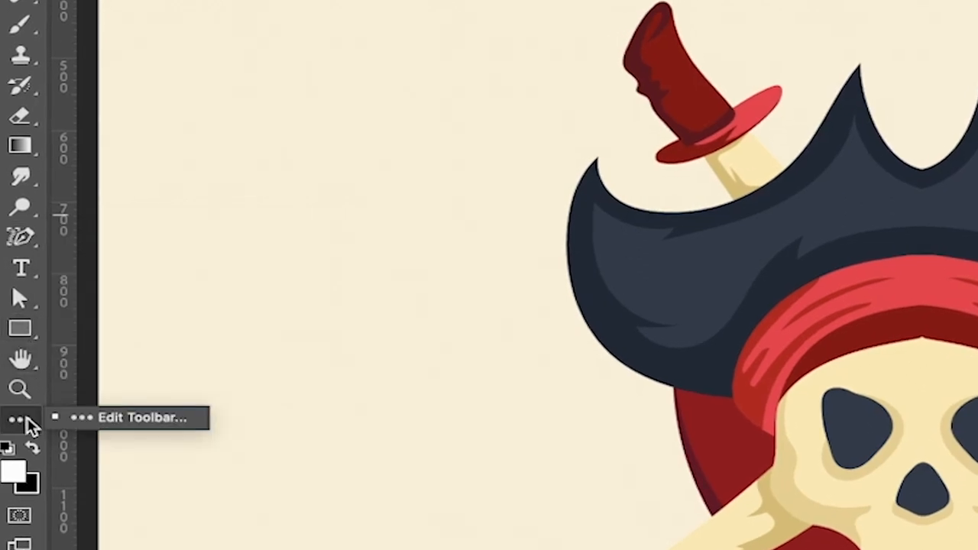
- Show the Edit Toolbar customization list from the toolbar's three-dots menu
left_click(15, 420)
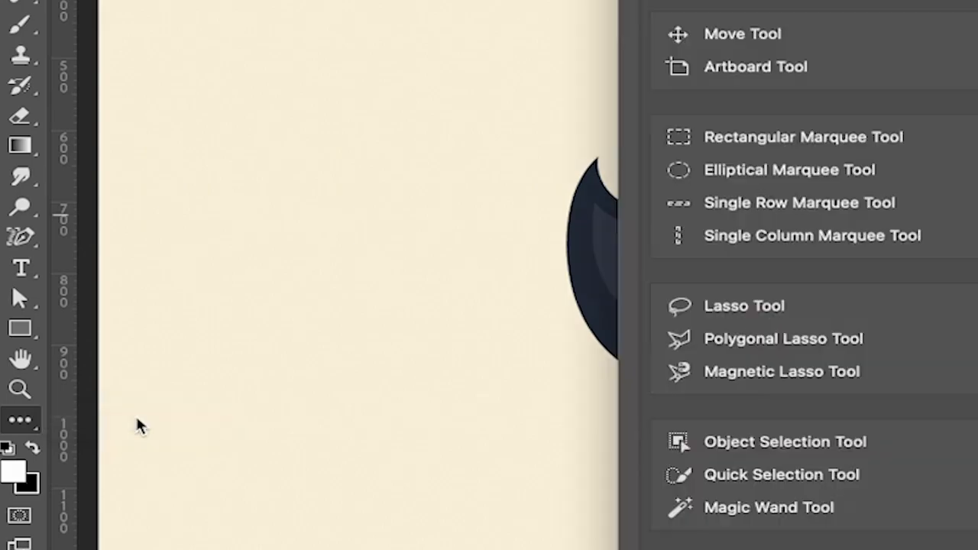
left_click(20, 420)
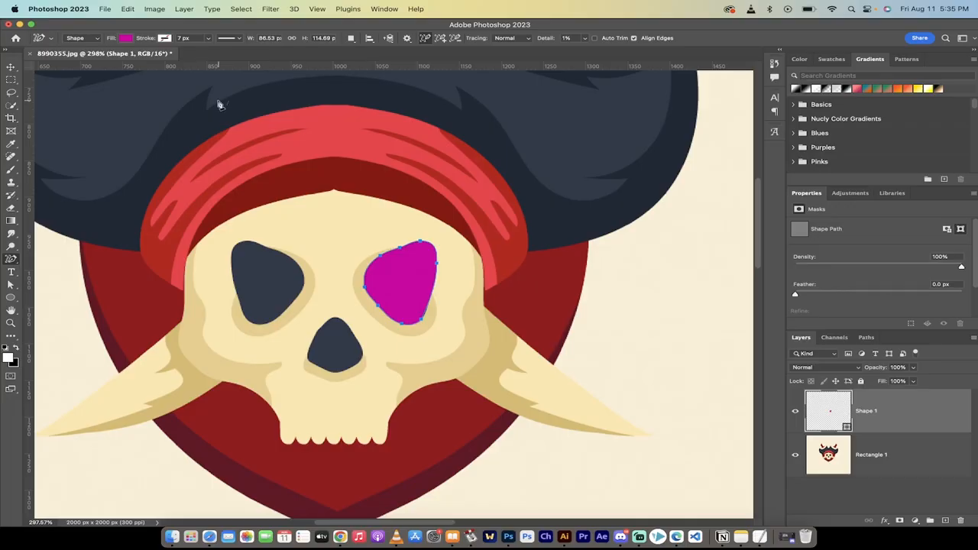
- Set the Content-Aware Tracing Tool mode to Shape instead of Path
left_click(93, 37)
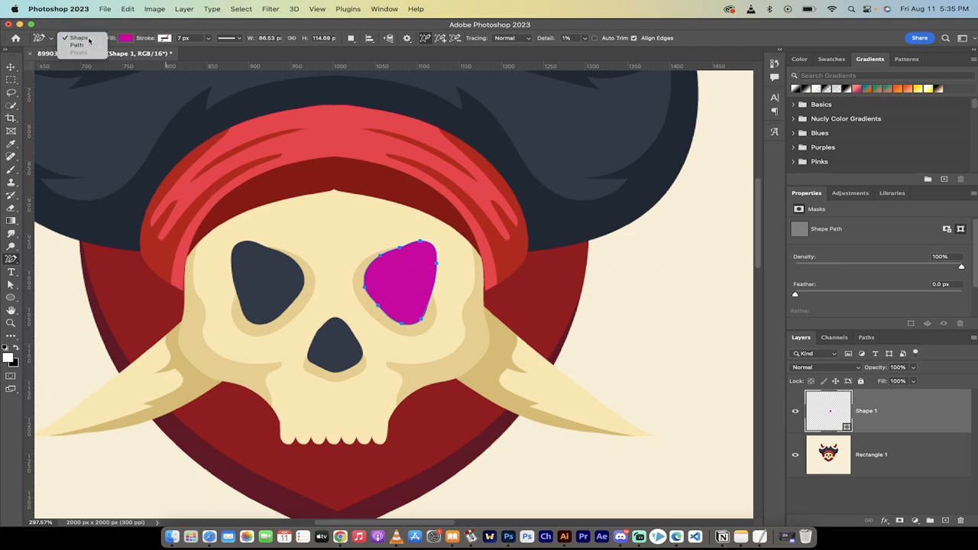
left_click(79, 37)
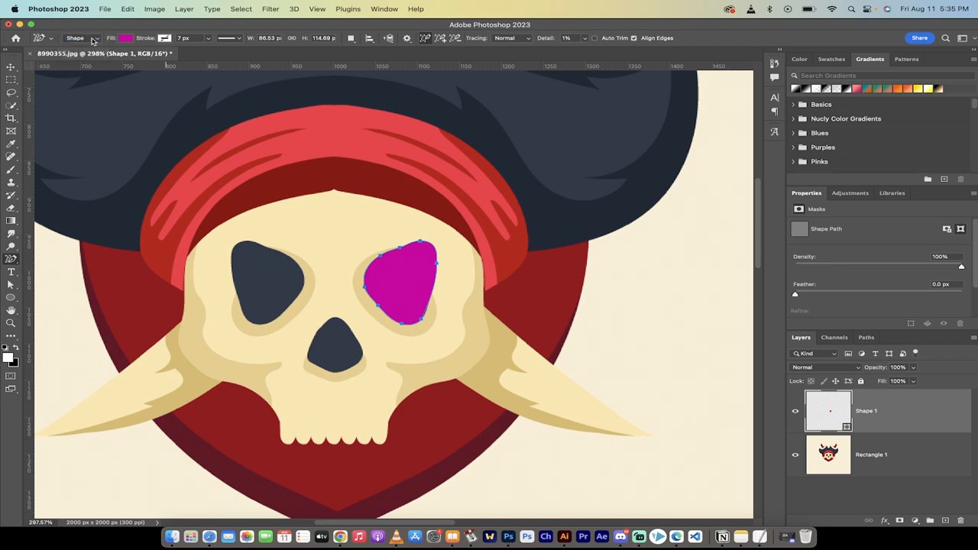
left_click(125, 38)
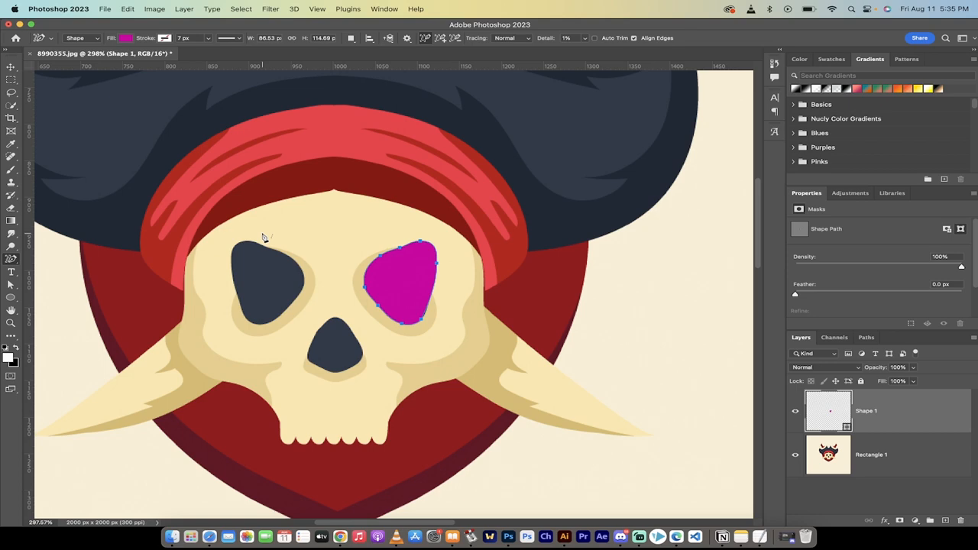
mouse_move(342, 244)
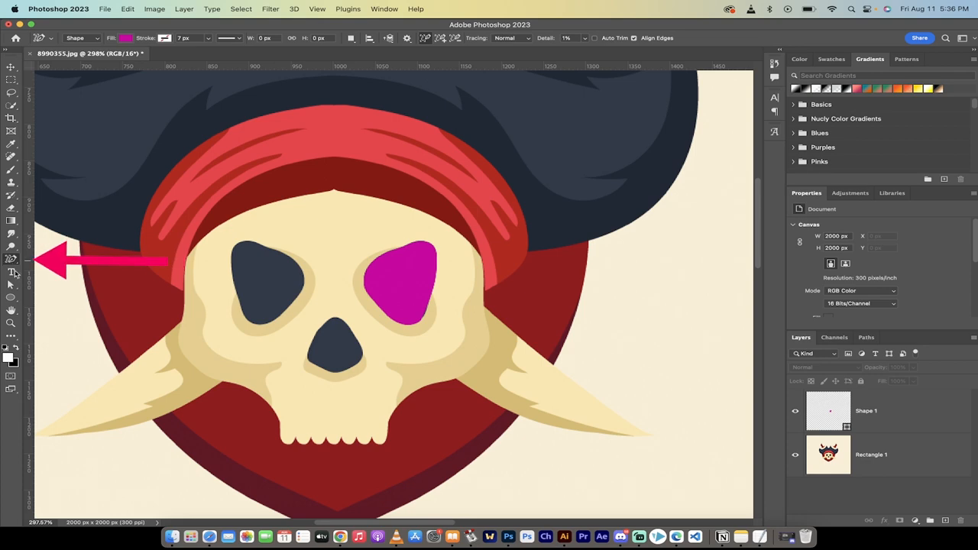
- Trace the left eye as a black shape with a red stroke beside the magenta eye
left_click(125, 38)
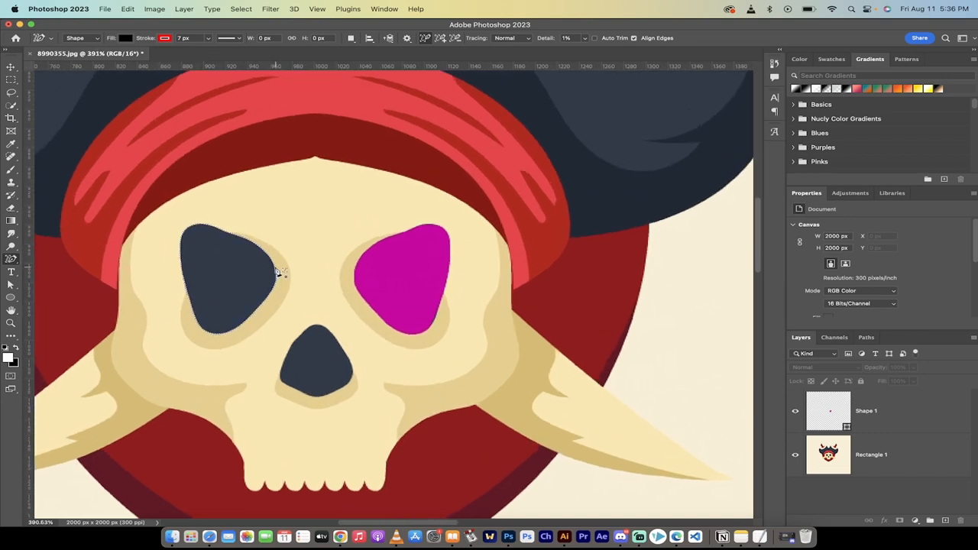
mouse_move(278, 281)
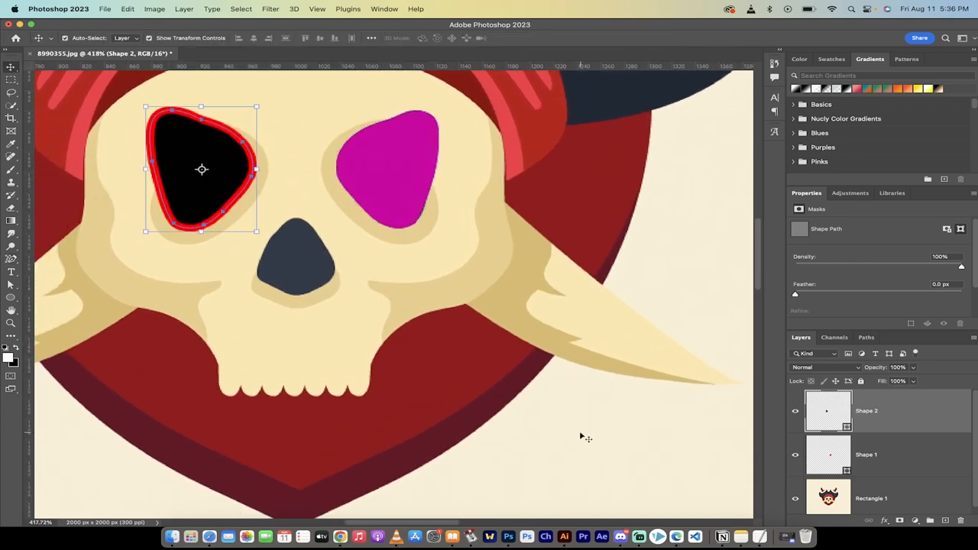
left_click(864, 449)
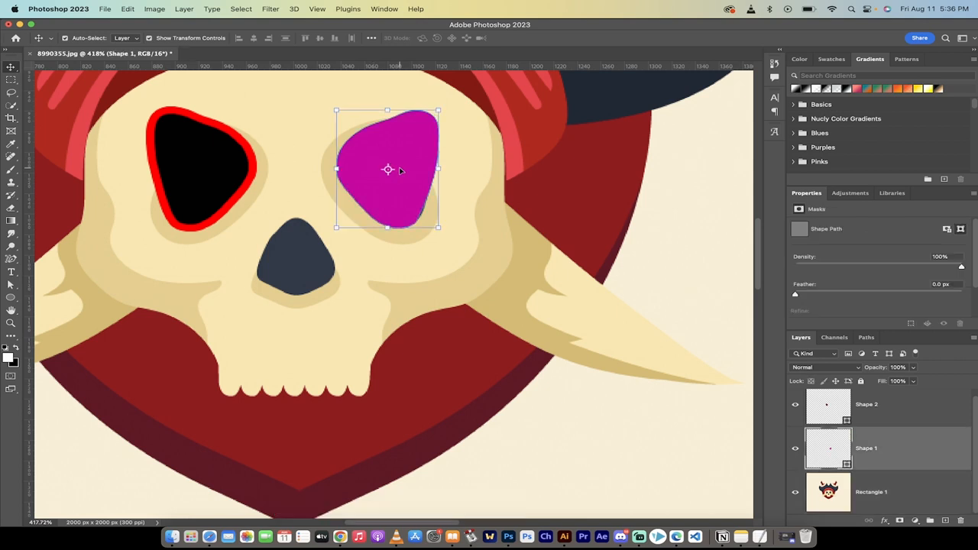